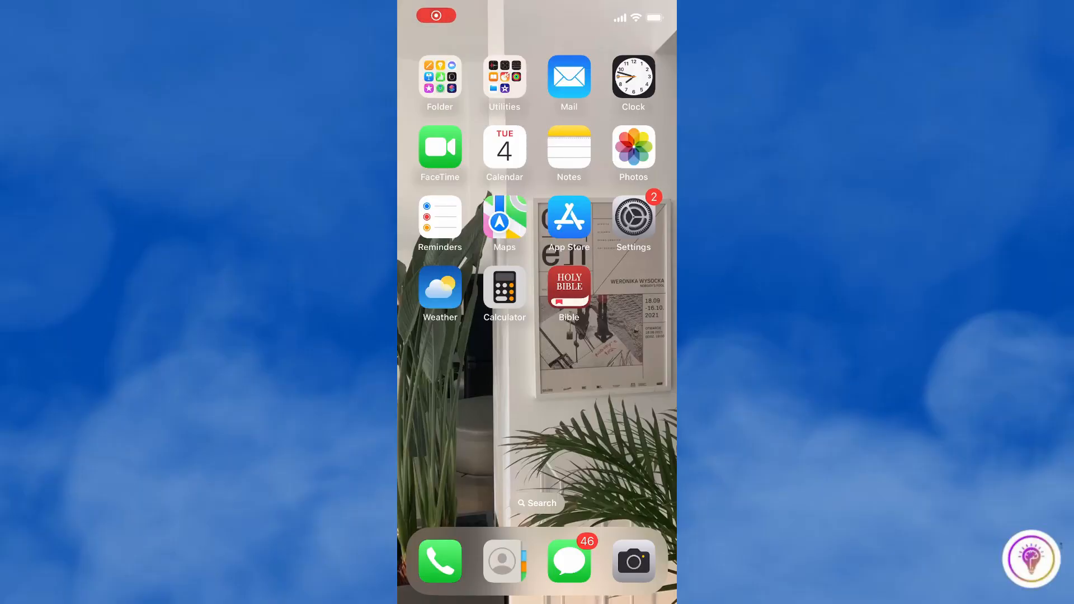
# Launch Safari and load the Spotify Web Player at open.spotify.com
pyautogui.click(537, 502)
pyautogui.write('spot')
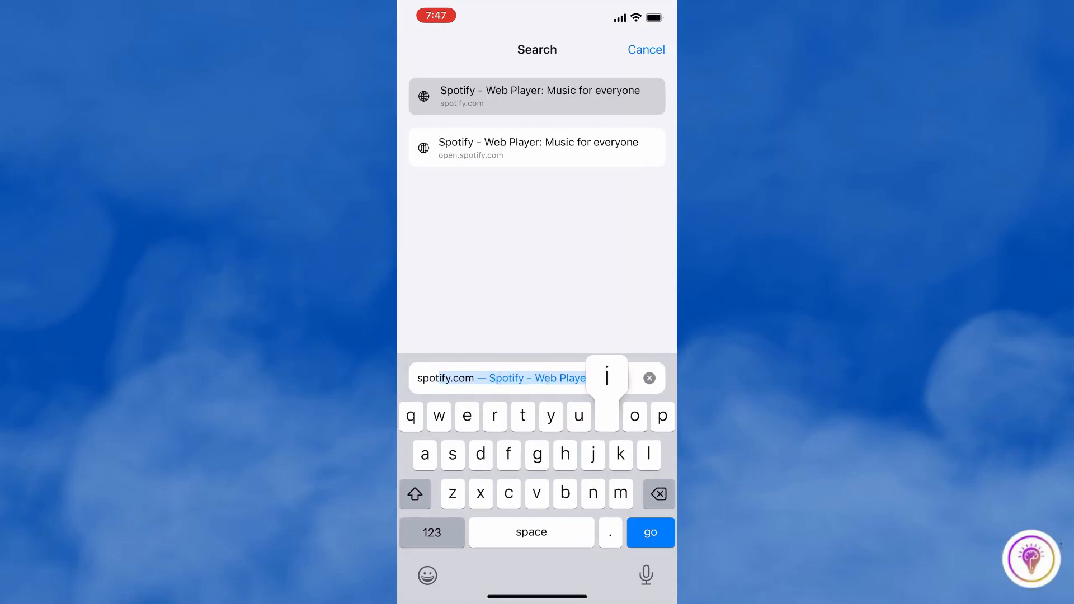
pyautogui.click(536, 147)
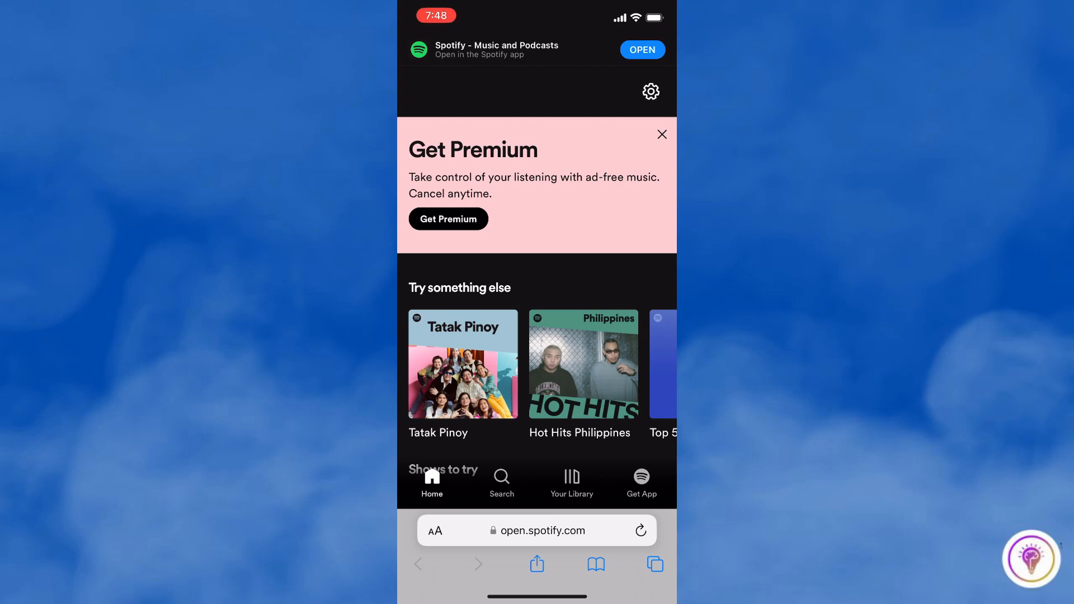
# Reach support.spotify.com via the account overview and the site navigation menu
pyautogui.click(650, 90)
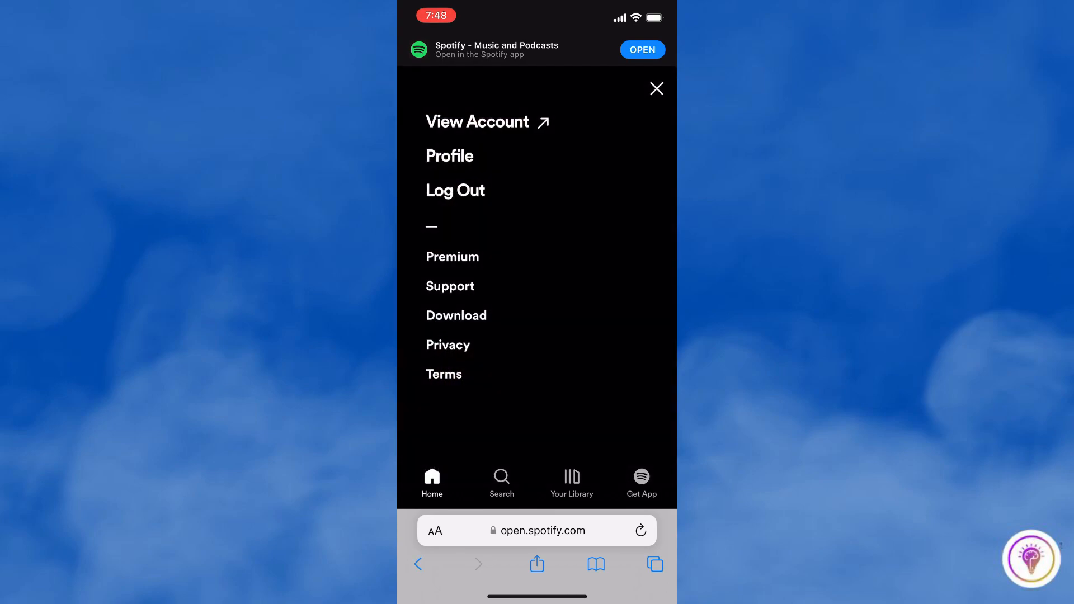
pyautogui.click(453, 257)
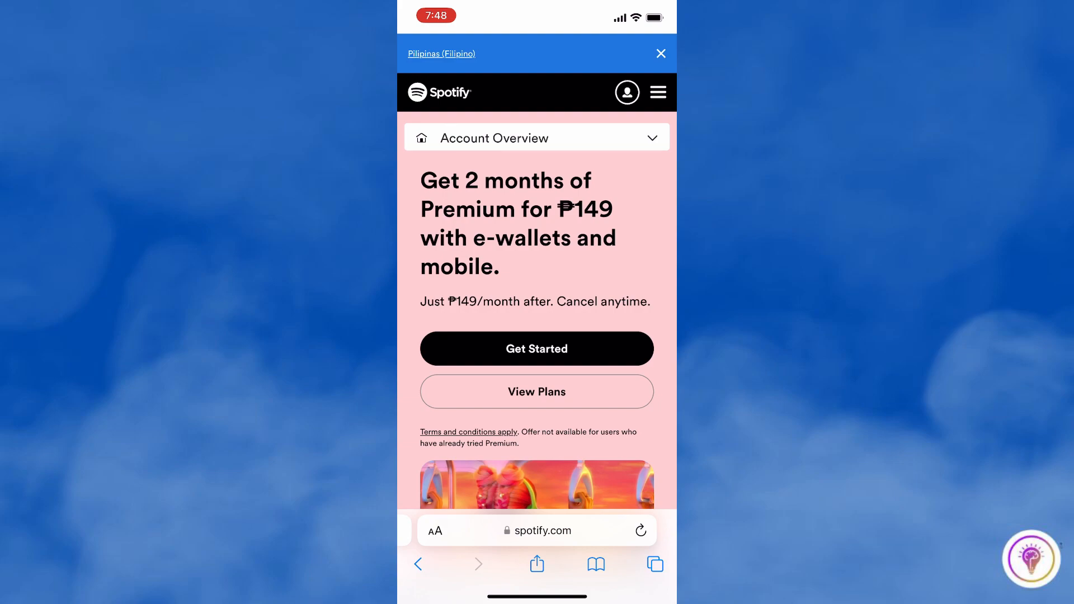
pyautogui.click(657, 93)
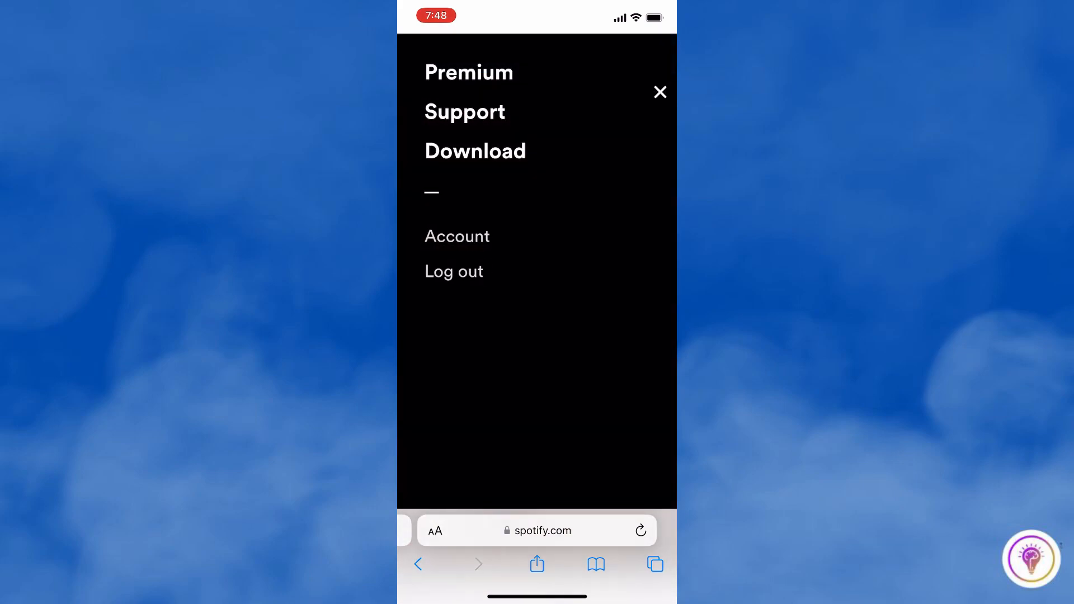
pyautogui.click(464, 112)
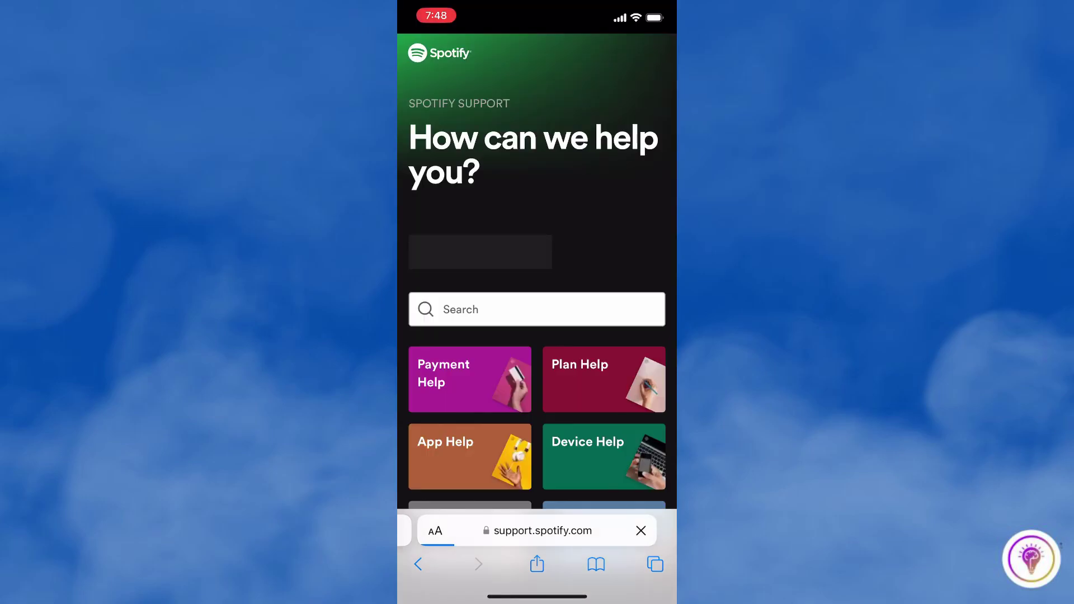
# Search help for 'close account' and open 'Closing your account and deleting your data'
pyautogui.click(537, 309)
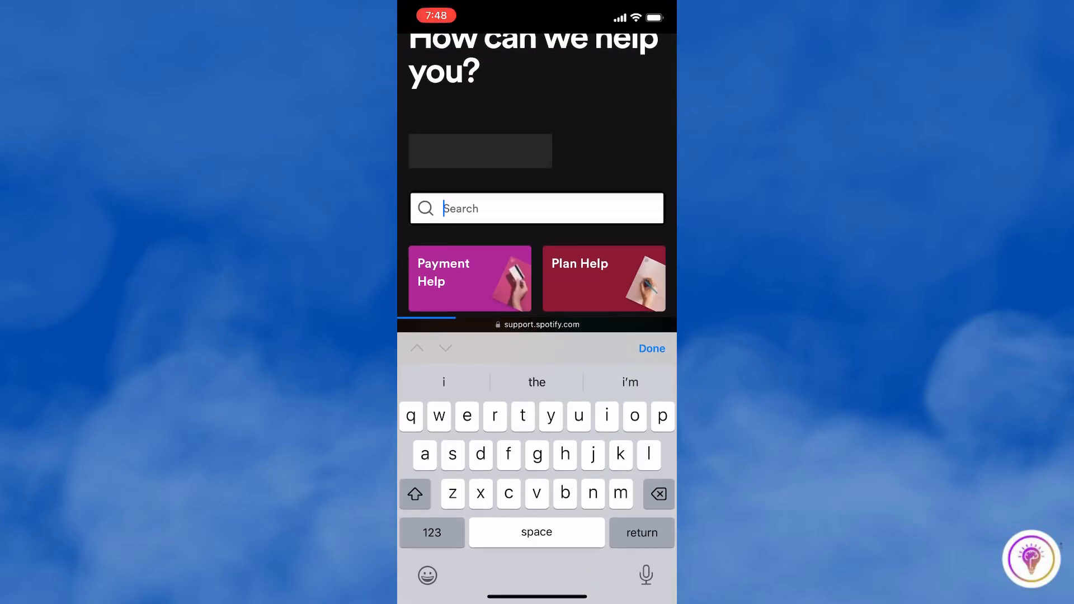
pyautogui.write('close account')
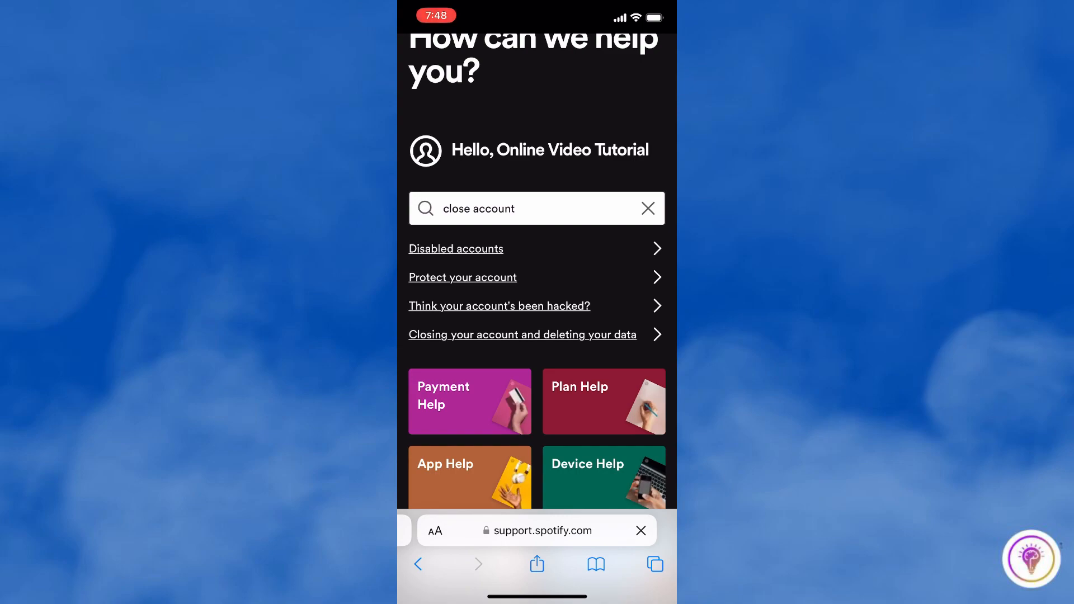
pyautogui.click(522, 335)
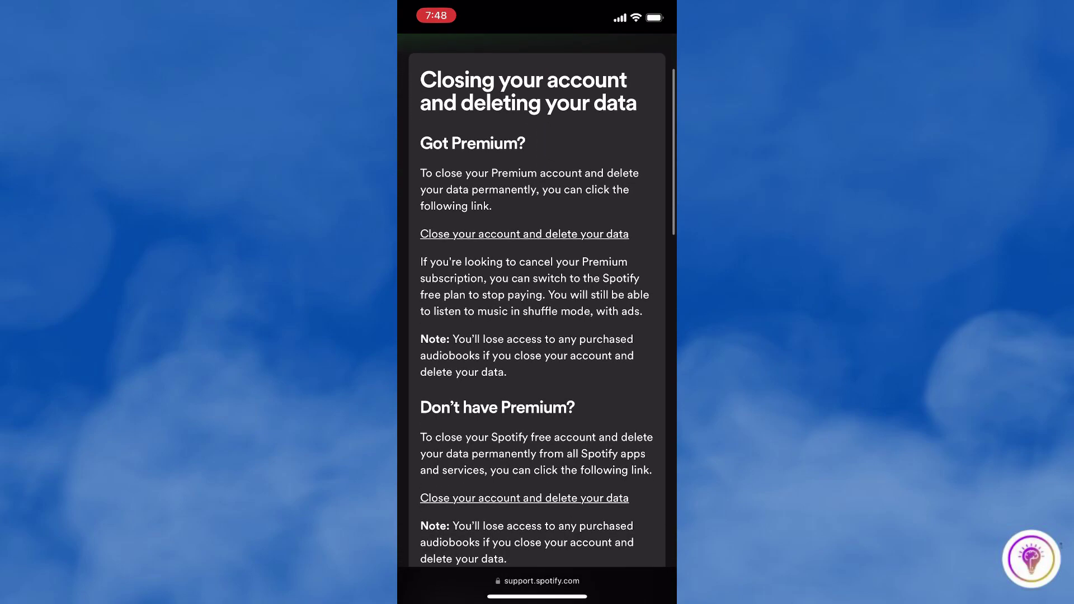
# Scroll through the article to the 'Close your account and delete your data' link
pyautogui.scroll(-3)
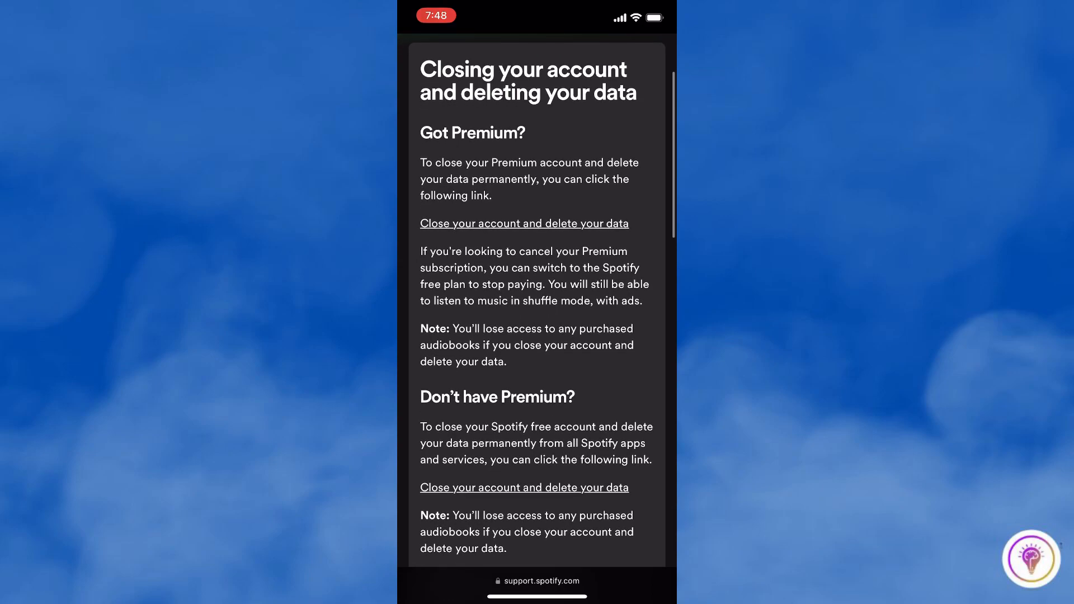
pyautogui.scroll(-3)
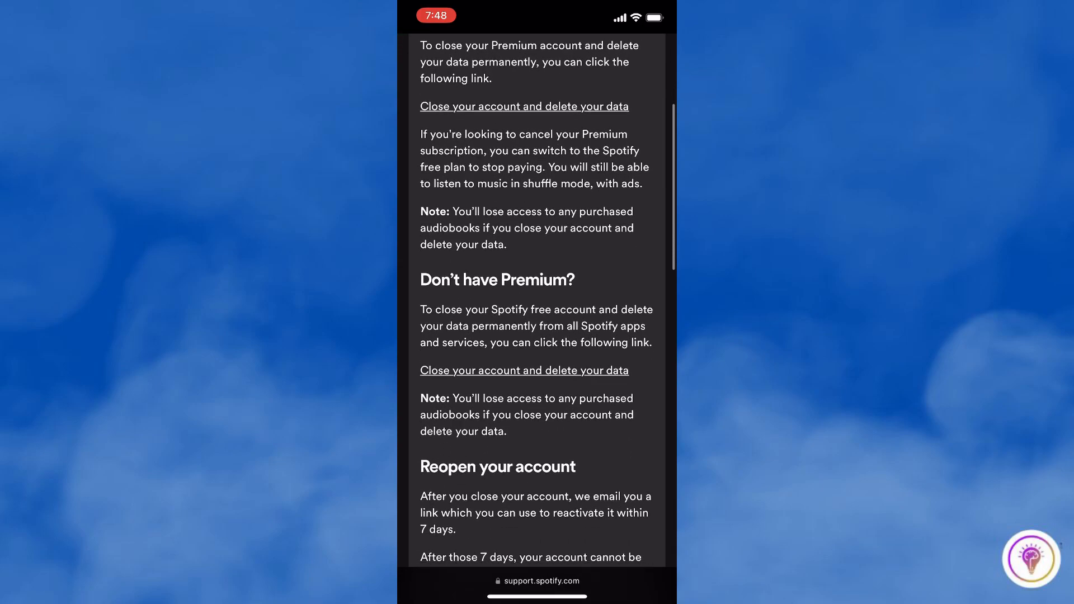
pyautogui.scroll(3)
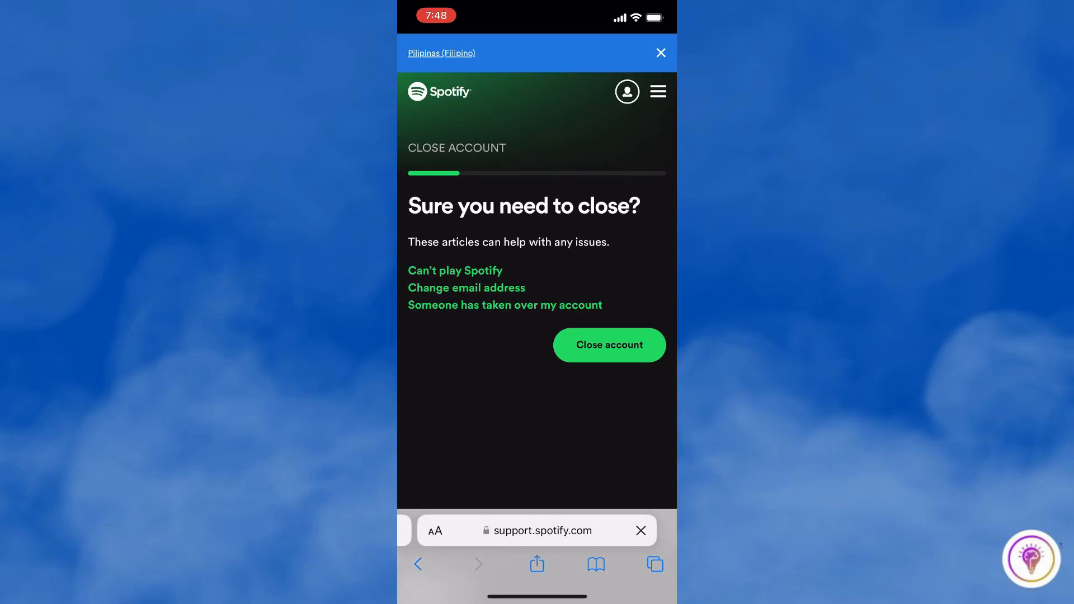
# Confirm closing, verify the correct account, tick 'I understand', and submit the closure request
pyautogui.click(609, 345)
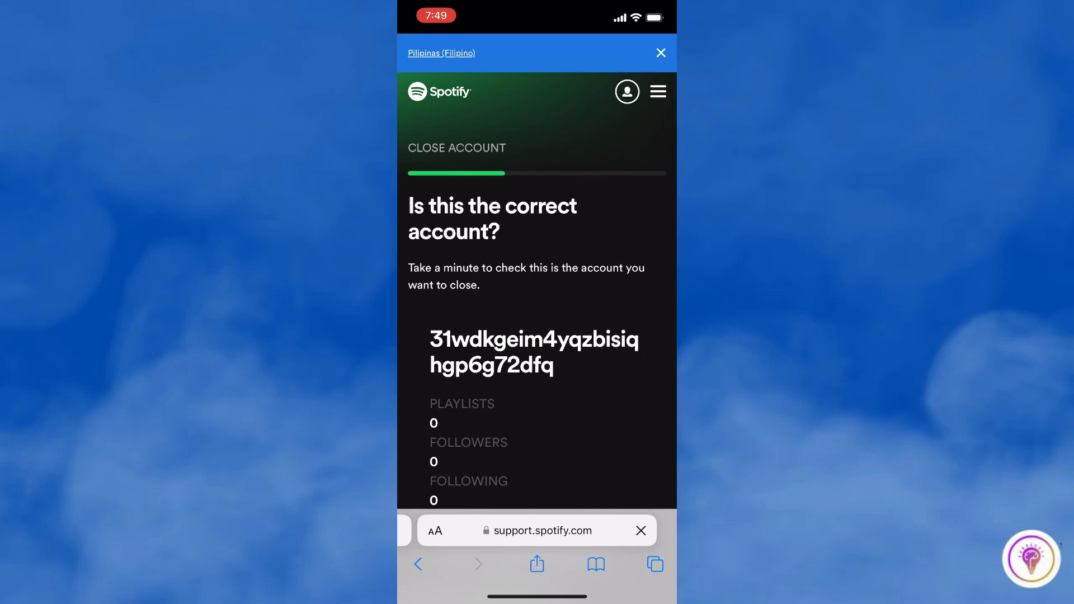
pyautogui.scroll(-3)
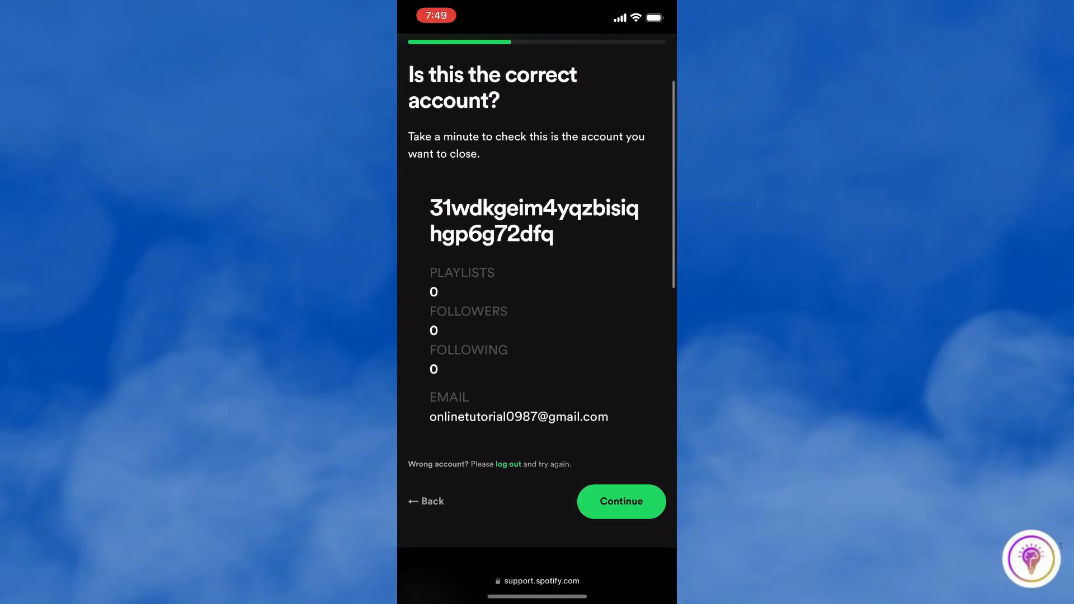
pyautogui.click(619, 501)
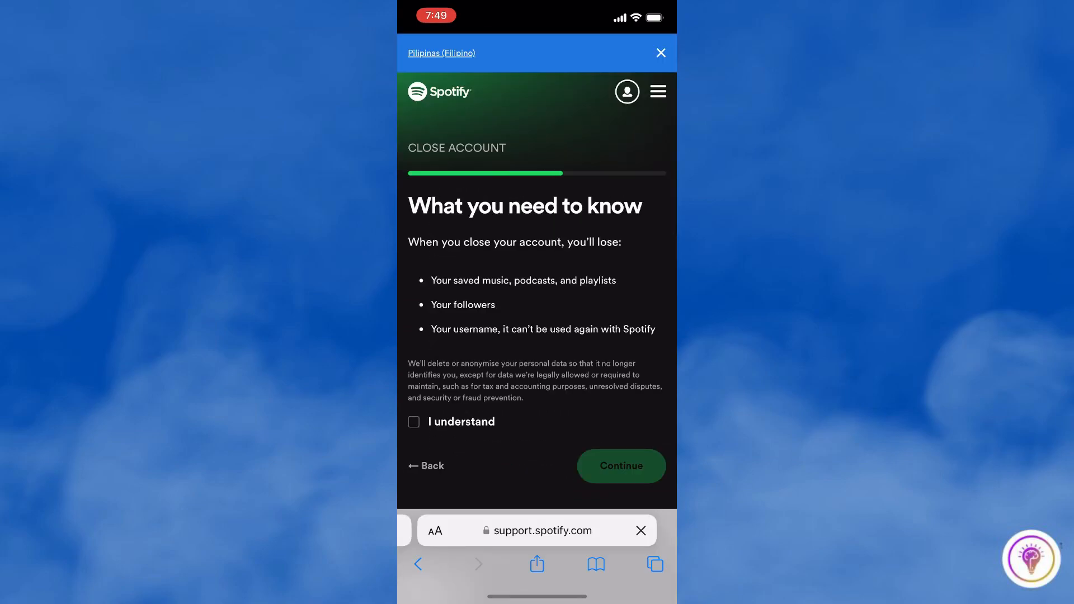
pyautogui.click(414, 422)
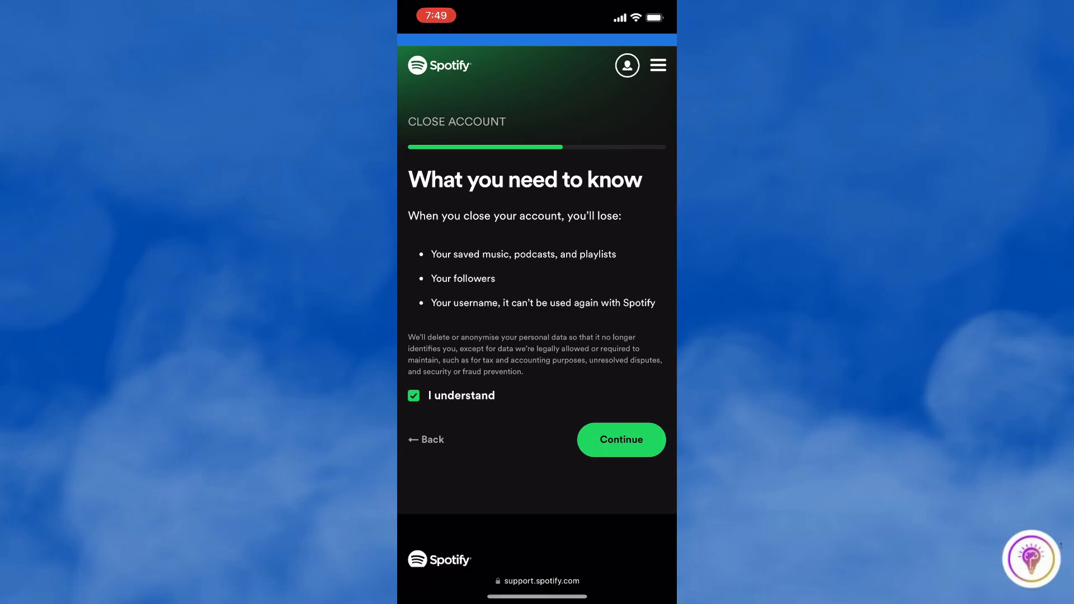
pyautogui.click(621, 439)
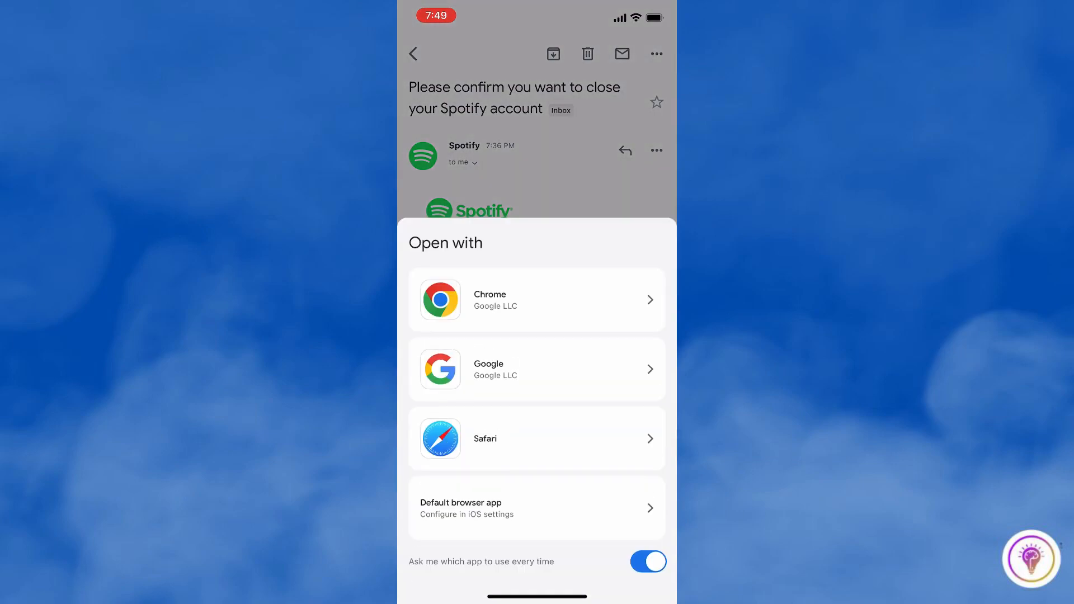
# Follow the confirmation link from Spotify's close-account email, choosing Safari
pyautogui.click(536, 439)
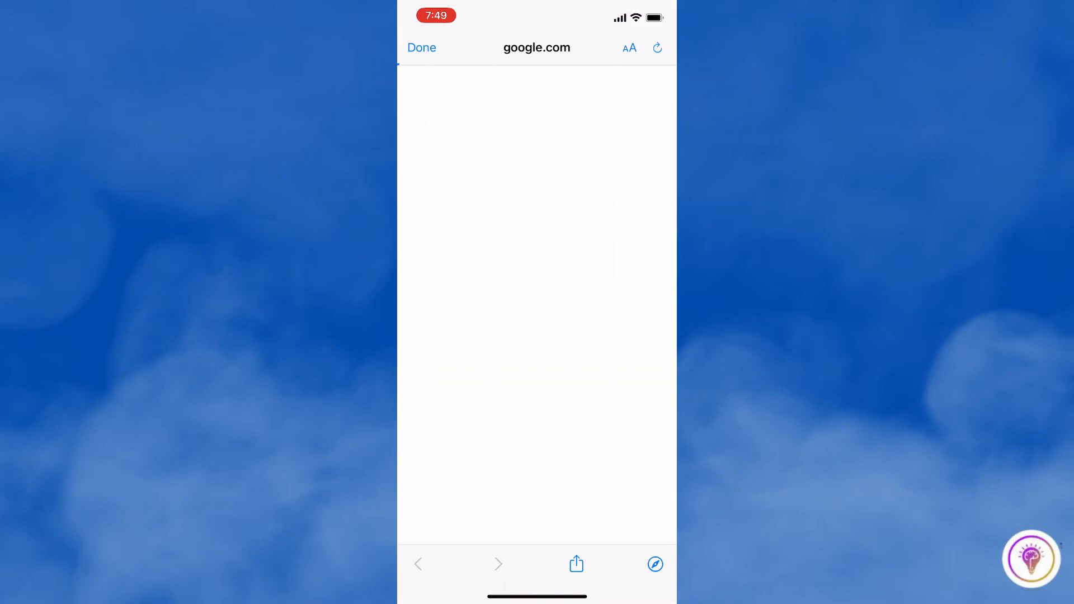